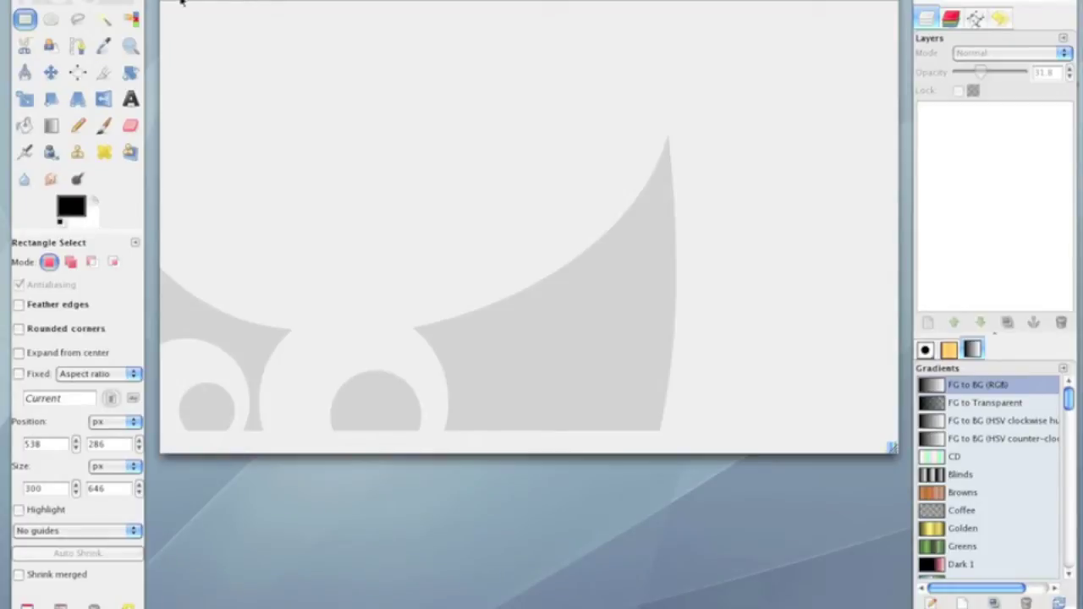
# Step: Open Untitled.tga, the girl in a pink dress beside the oval mirror
pyautogui.click(172, 4)
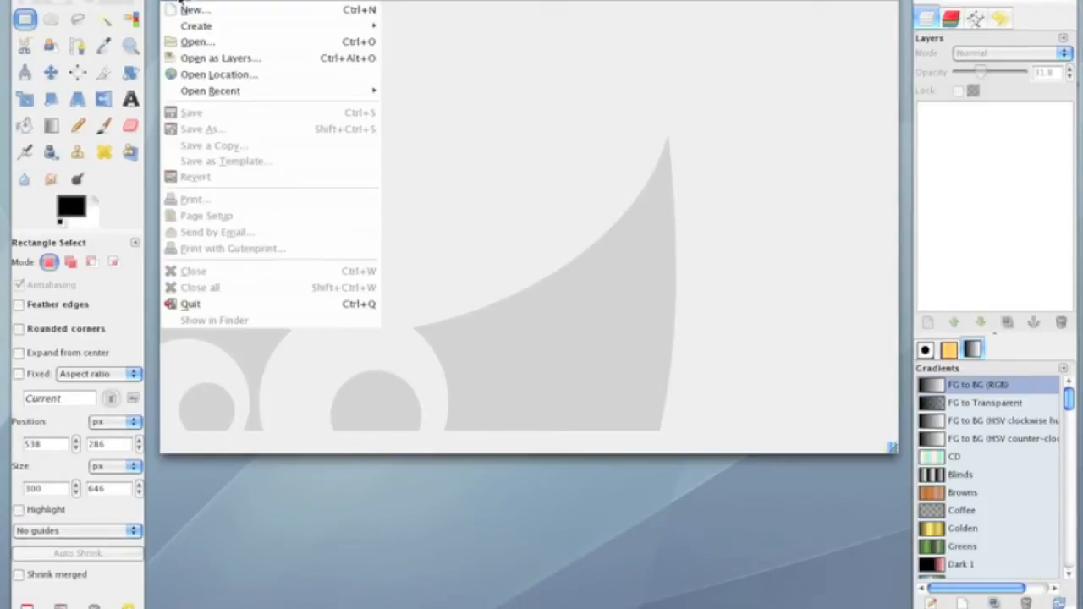
pyautogui.click(198, 41)
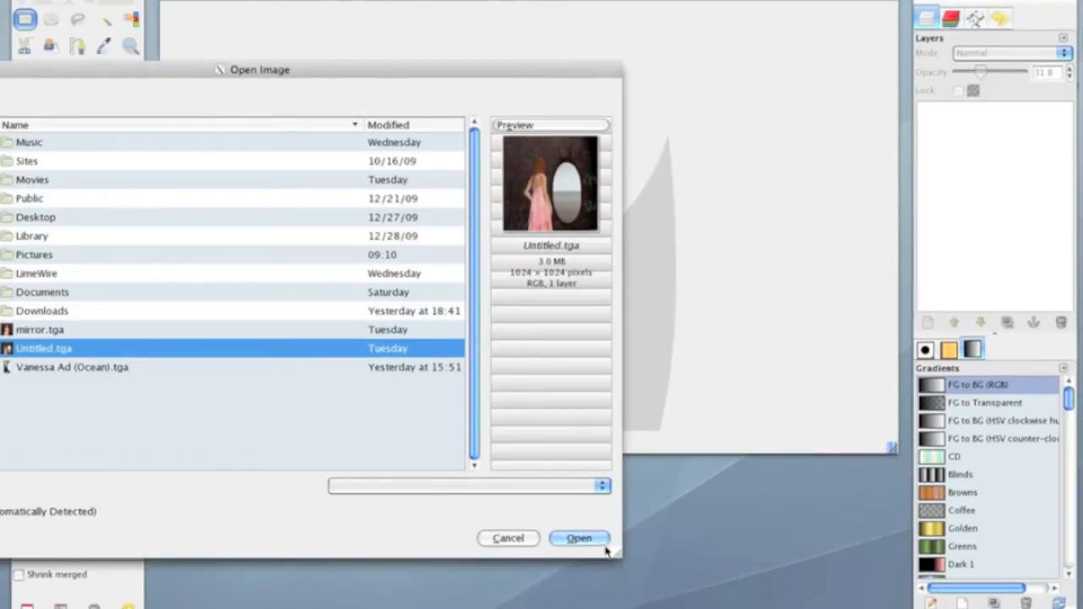
pyautogui.click(580, 538)
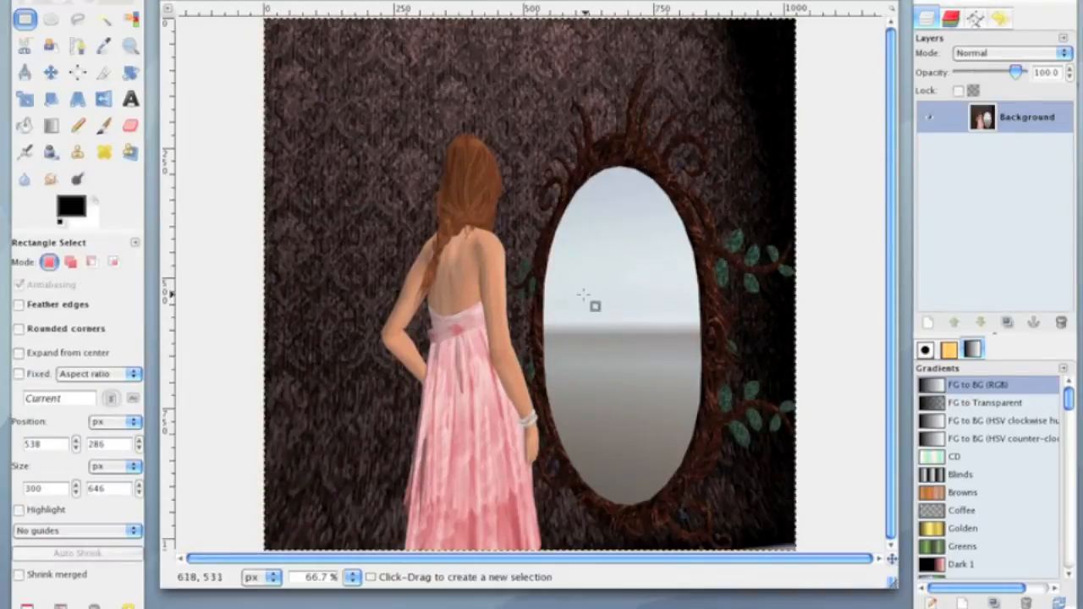
pyautogui.moveTo(649, 263)
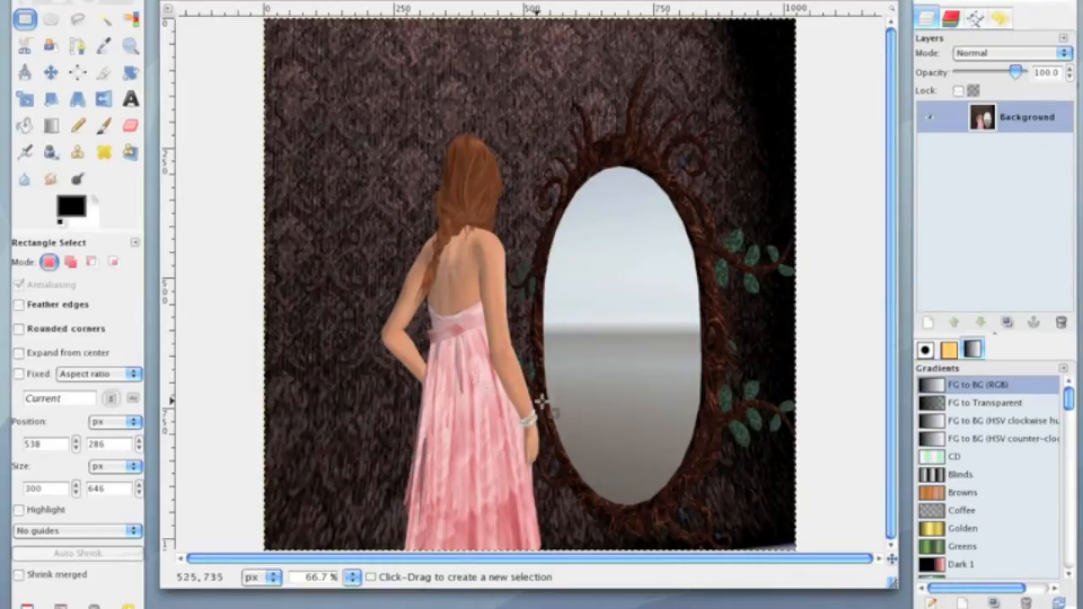
pyautogui.moveTo(559, 298)
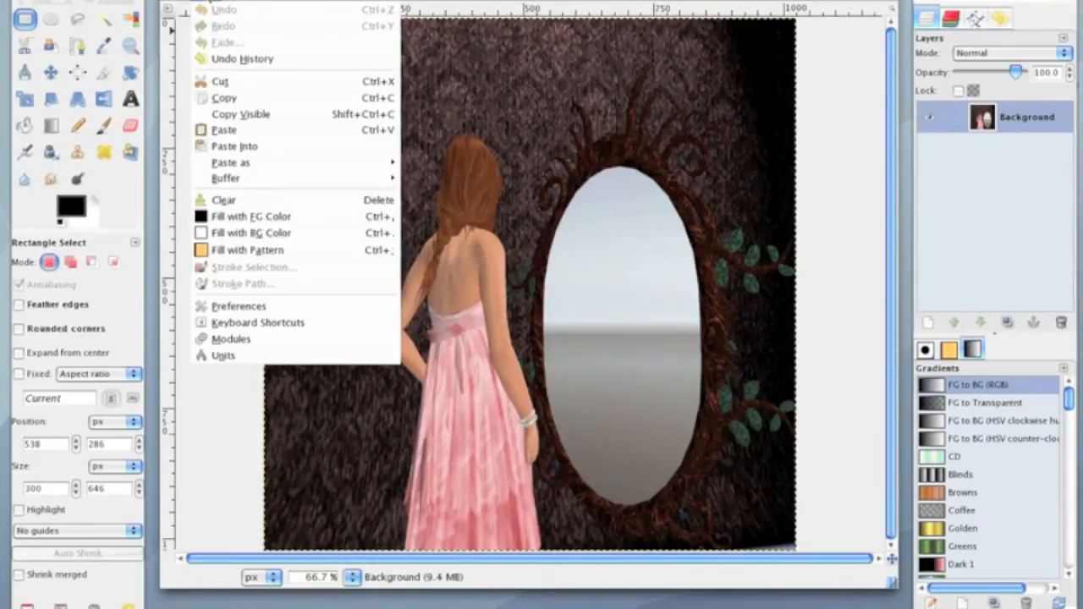
# Step: Open mirror.tga as a new layer above the background scene
pyautogui.click(209, 91)
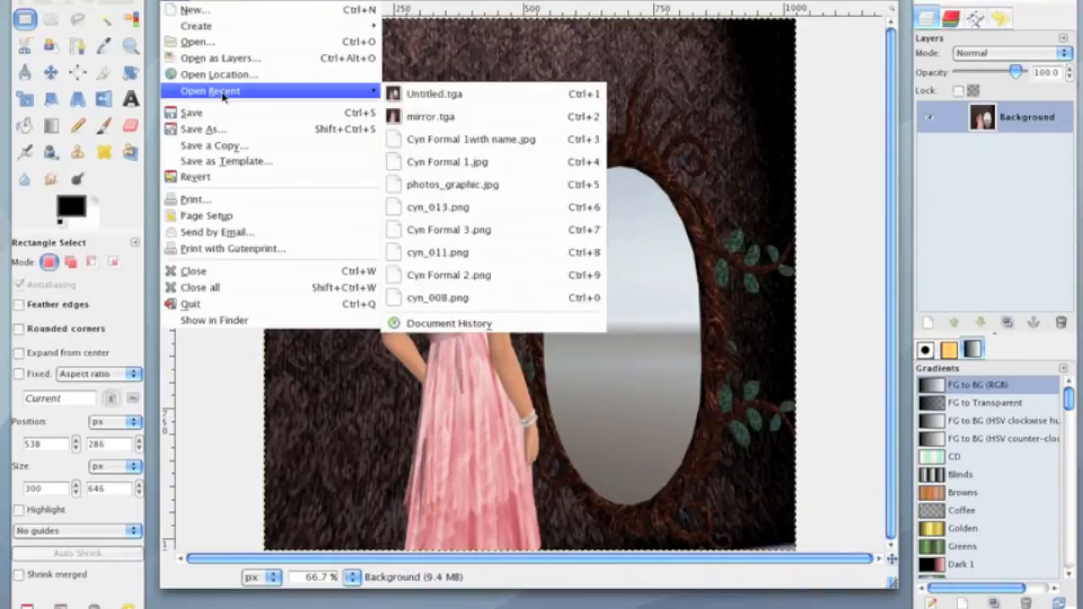
pyautogui.click(198, 40)
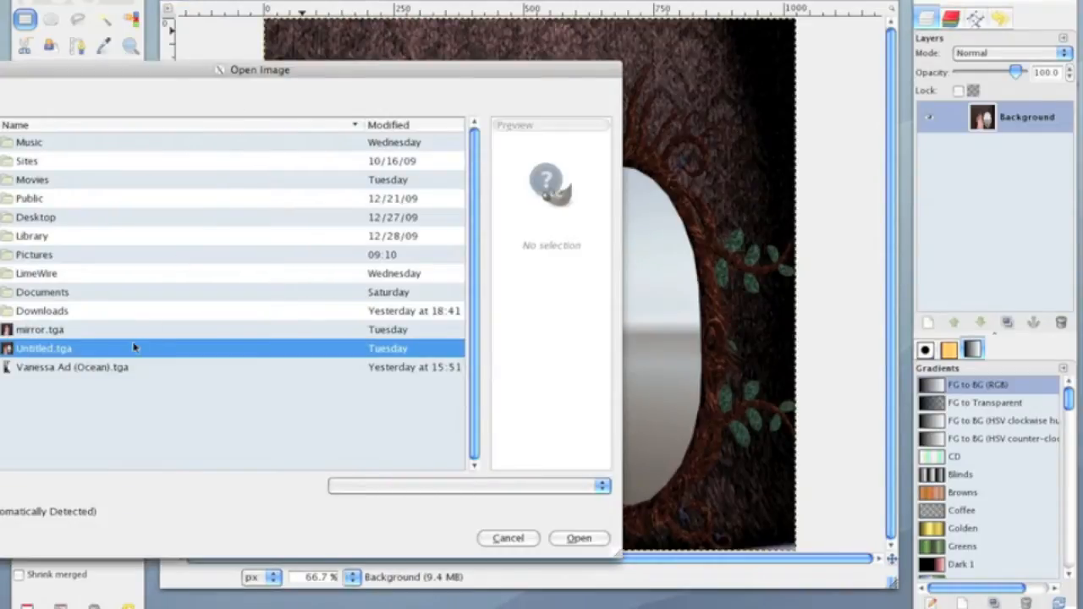
pyautogui.click(579, 538)
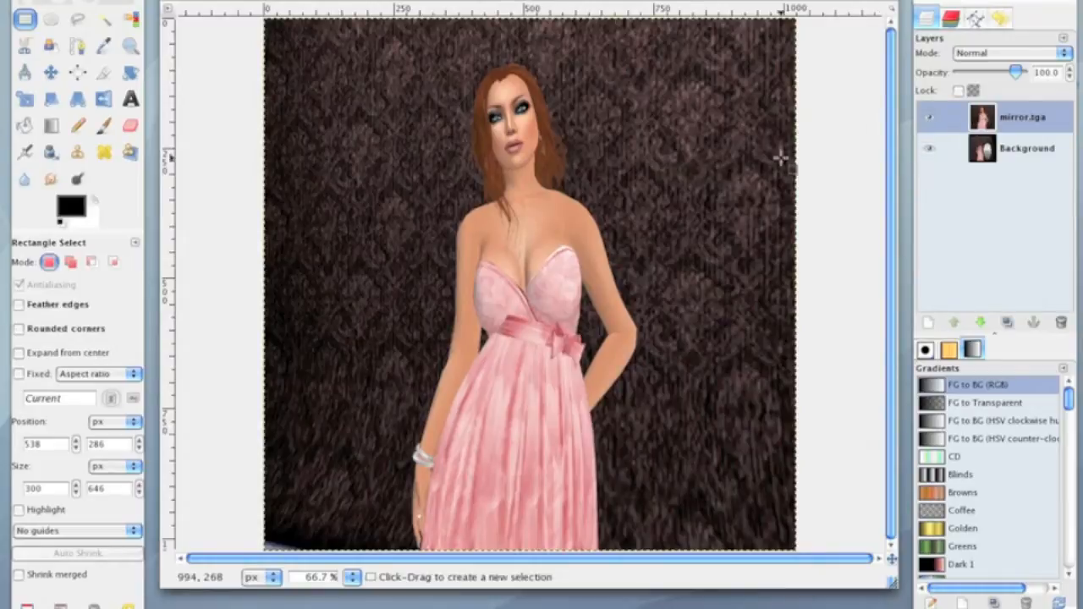
pyautogui.moveTo(325, 182)
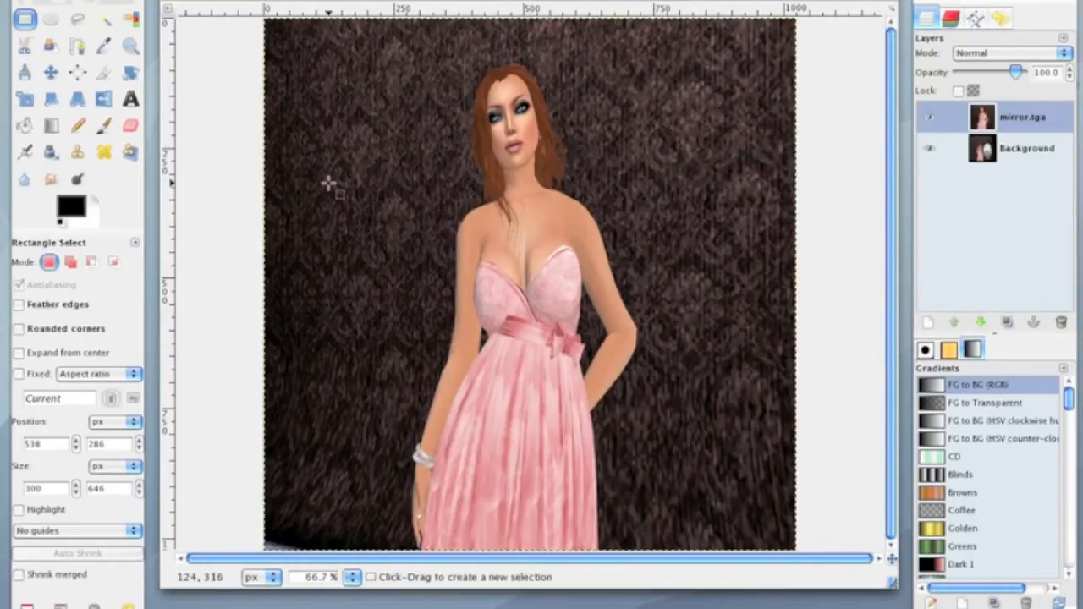
pyautogui.moveTo(105, 95)
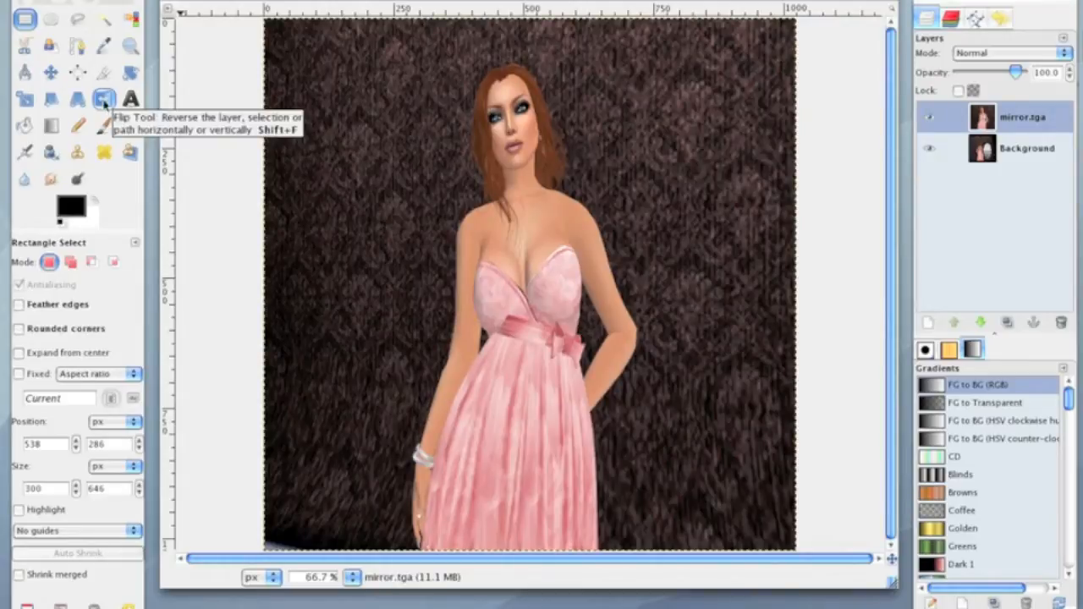
# Step: Flip the mirror.tga layer horizontally so the girl reads as a reflection
pyautogui.click(105, 95)
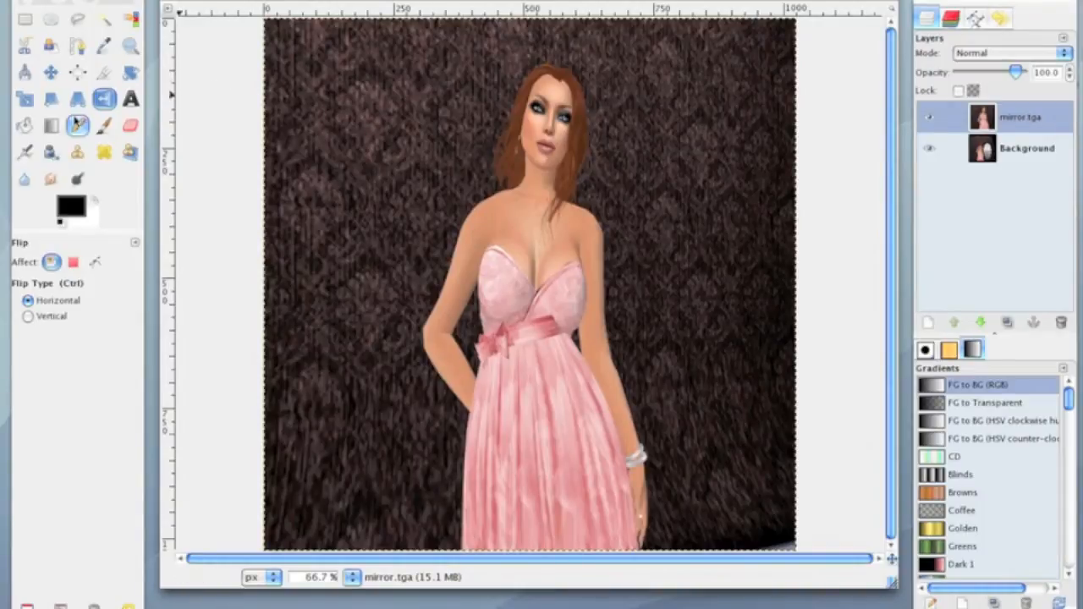
pyautogui.click(51, 21)
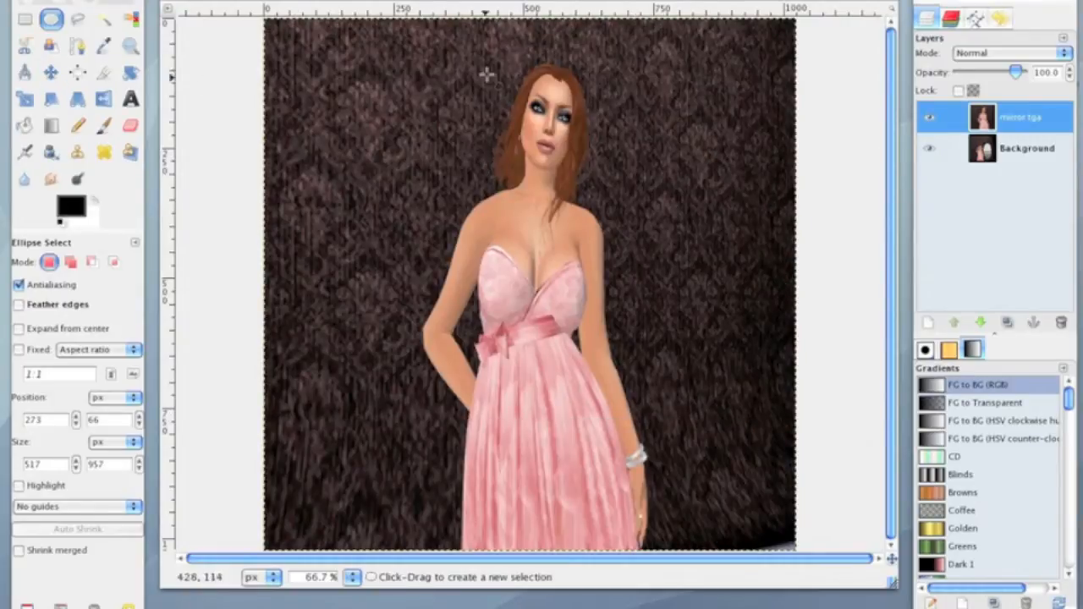
# Step: Select an oval around the girl and feather its edge by 15 pixels
pyautogui.moveTo(508, 81); pyautogui.dragTo(592, 88)
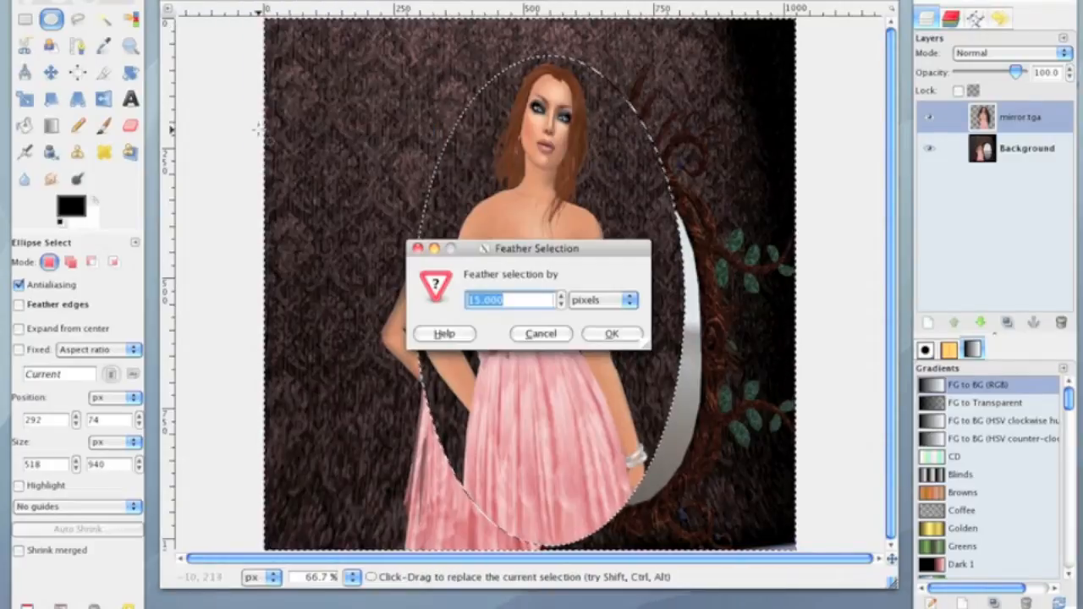
pyautogui.click(612, 333)
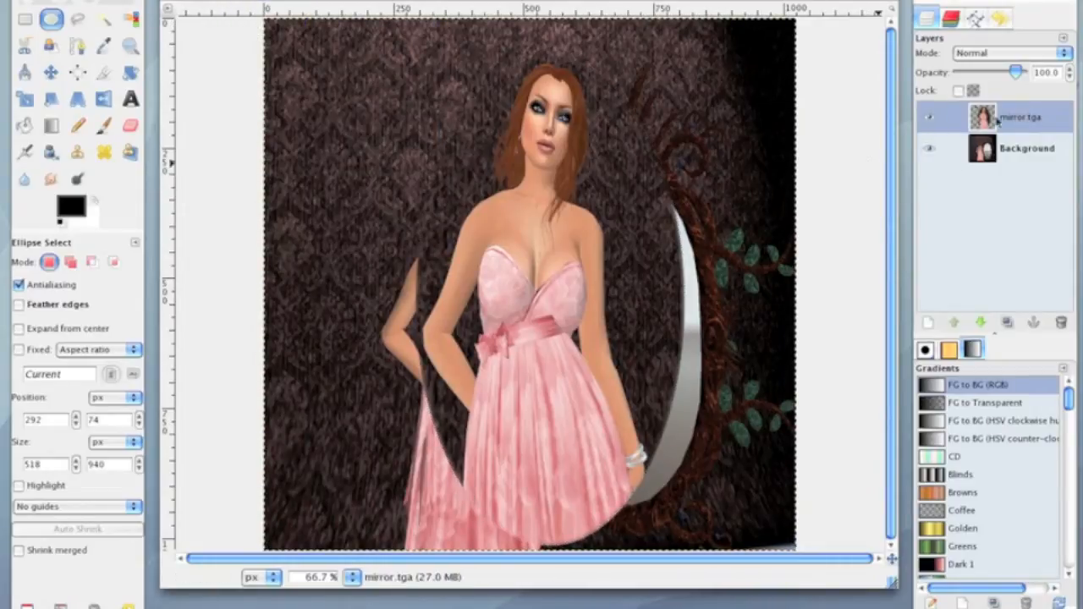
# Step: Lower the mirror.tga layer opacity to about 65 in the Layers dialog
pyautogui.moveTo(1015, 71); pyautogui.dragTo(1001, 71)
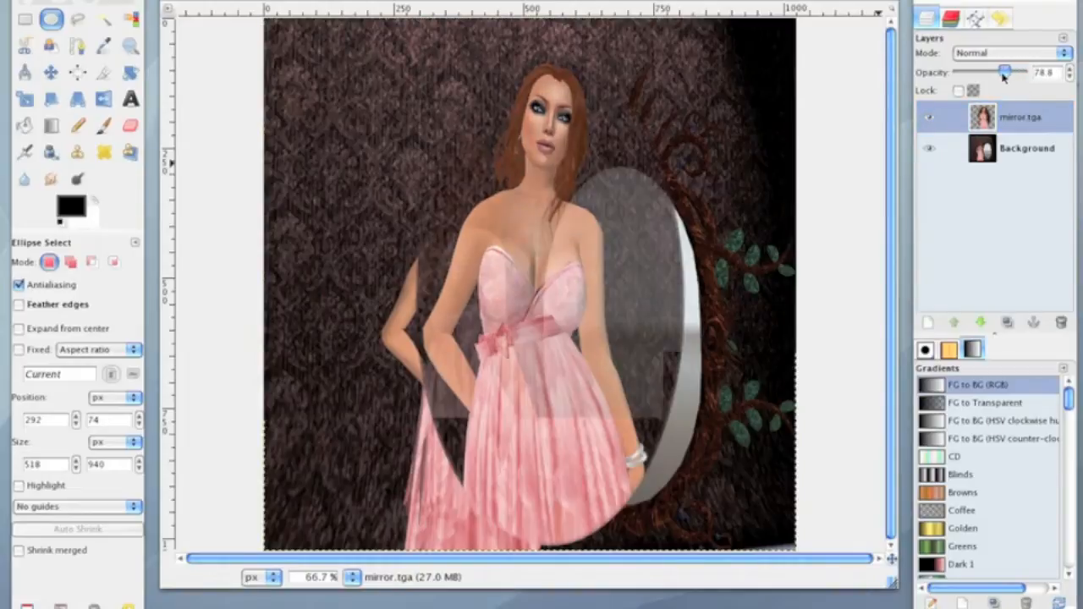
pyautogui.moveTo(1002, 71); pyautogui.dragTo(991, 71)
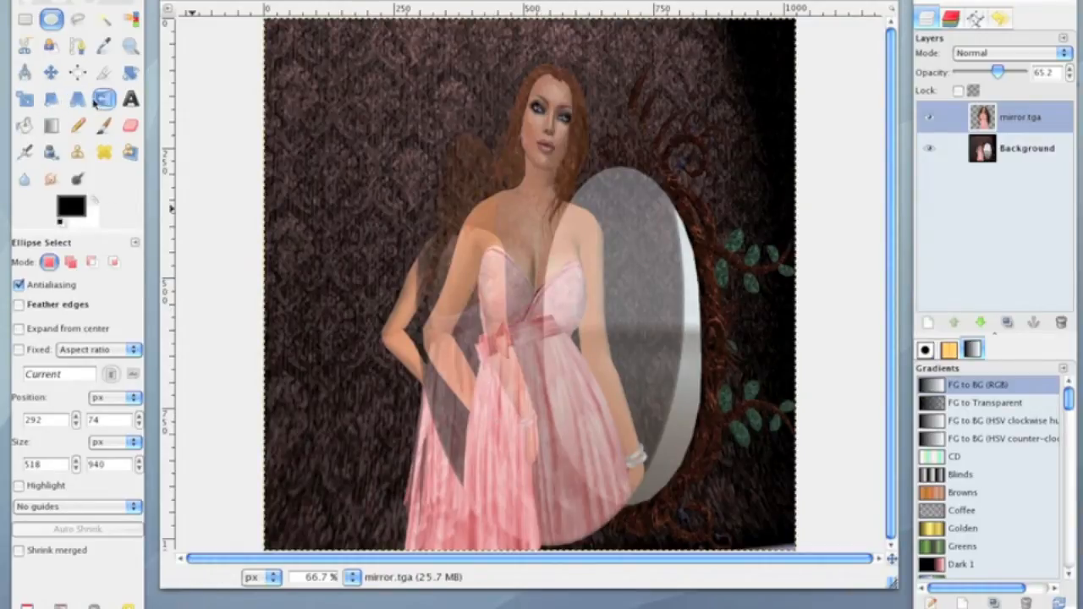
pyautogui.click(24, 109)
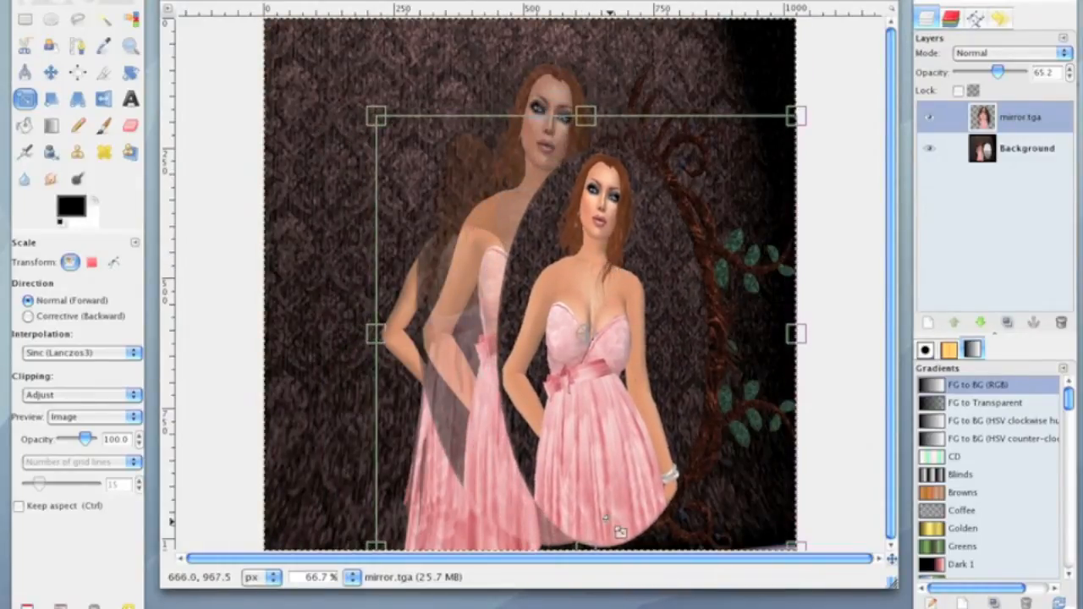
# Step: Scale the girl layer down to fit inside the oval mirror and apply it
pyautogui.moveTo(788, 330); pyautogui.dragTo(816, 319)
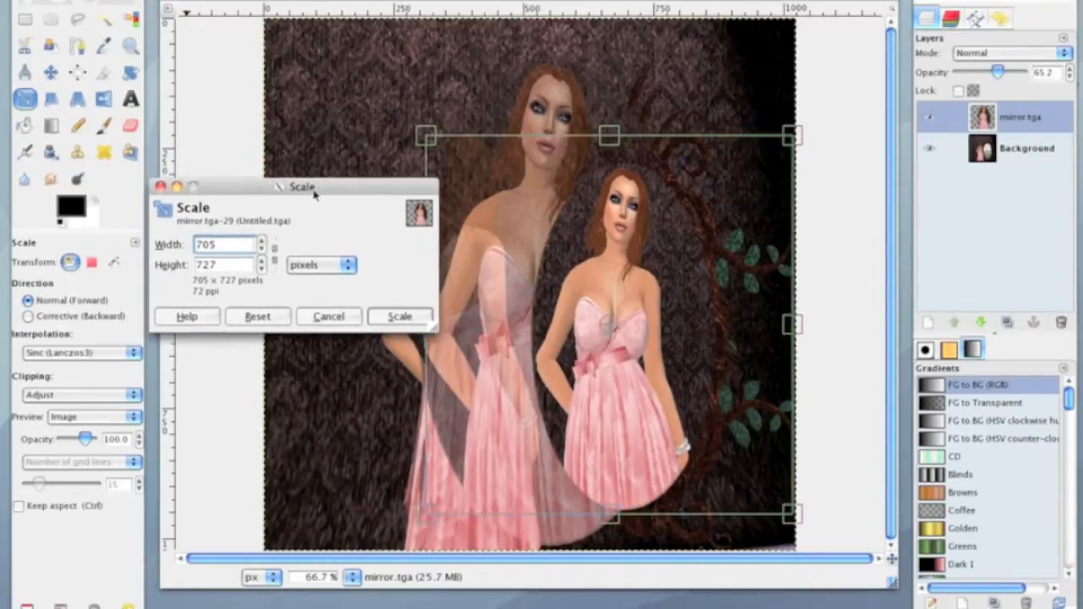
pyautogui.click(399, 316)
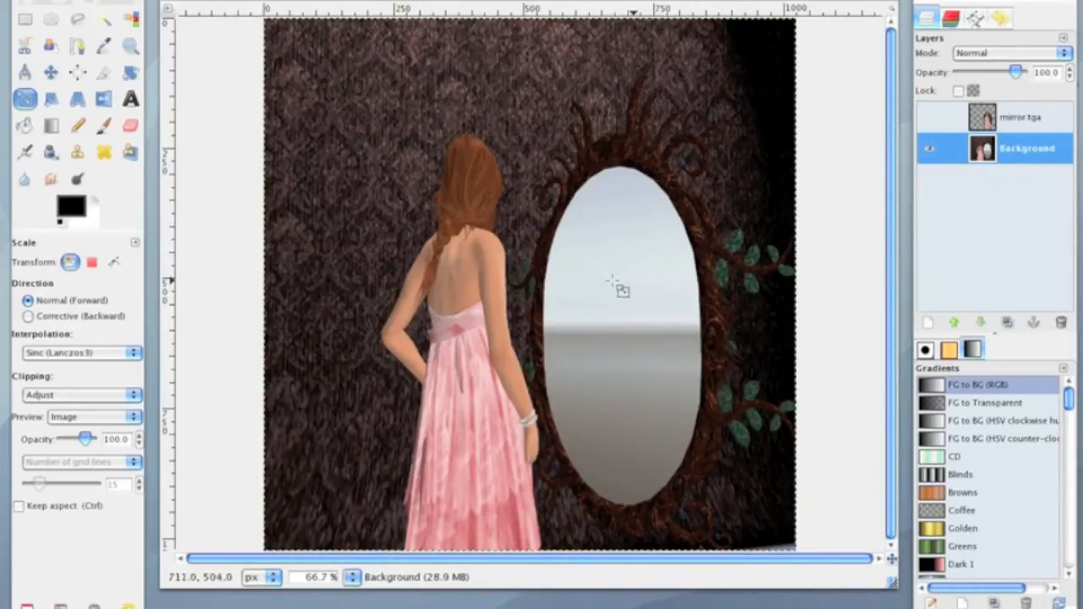
# Step: Trace a closed Scissors Select outline along the mirror's inner oval edge
pyautogui.click(20, 42)
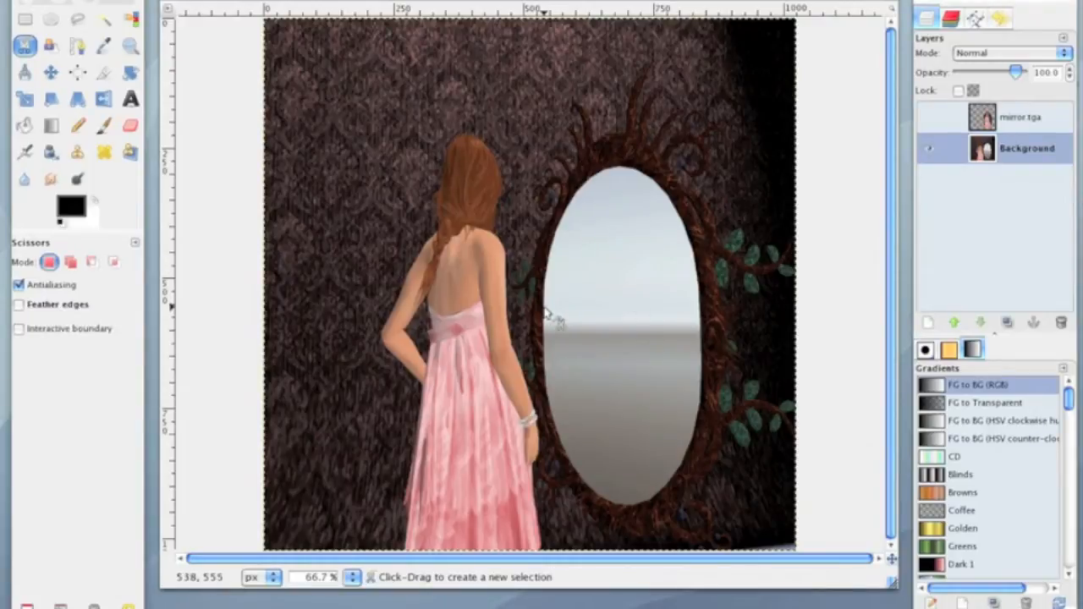
pyautogui.moveTo(549, 318)
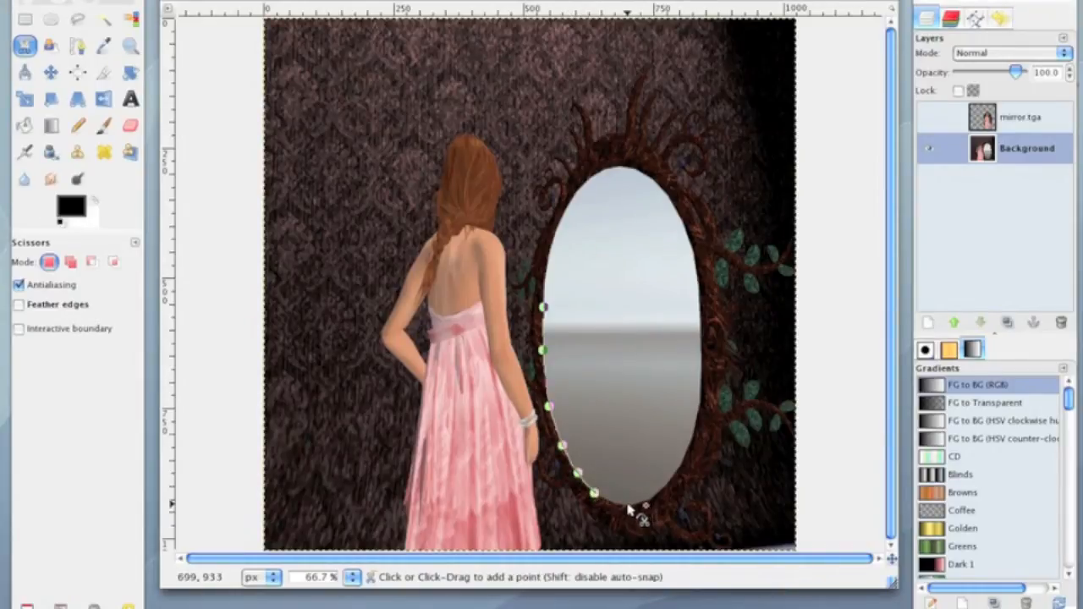
pyautogui.click(663, 521)
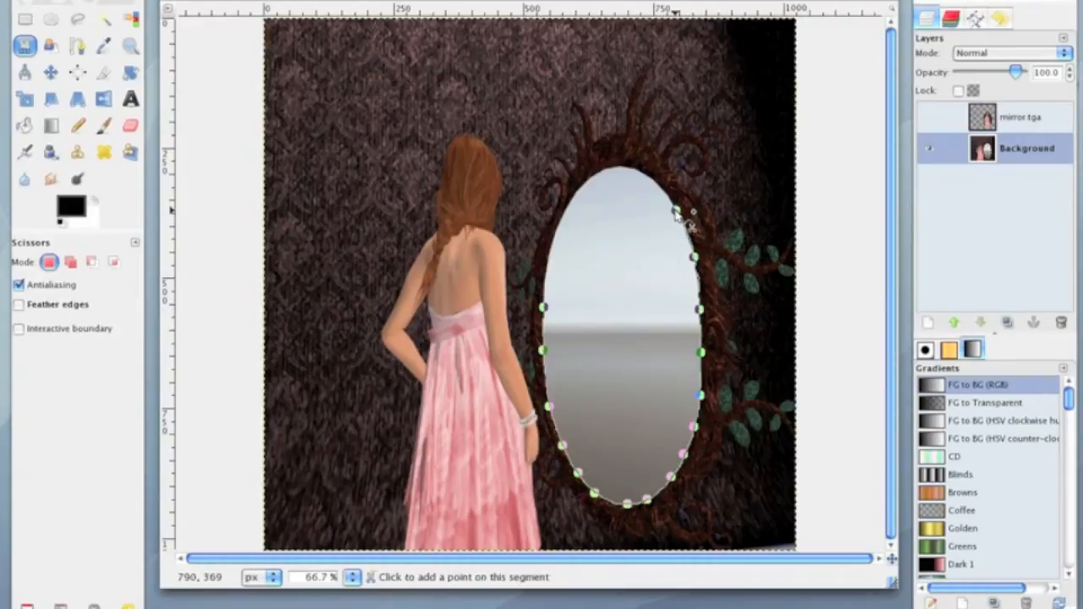
pyautogui.moveTo(647, 184)
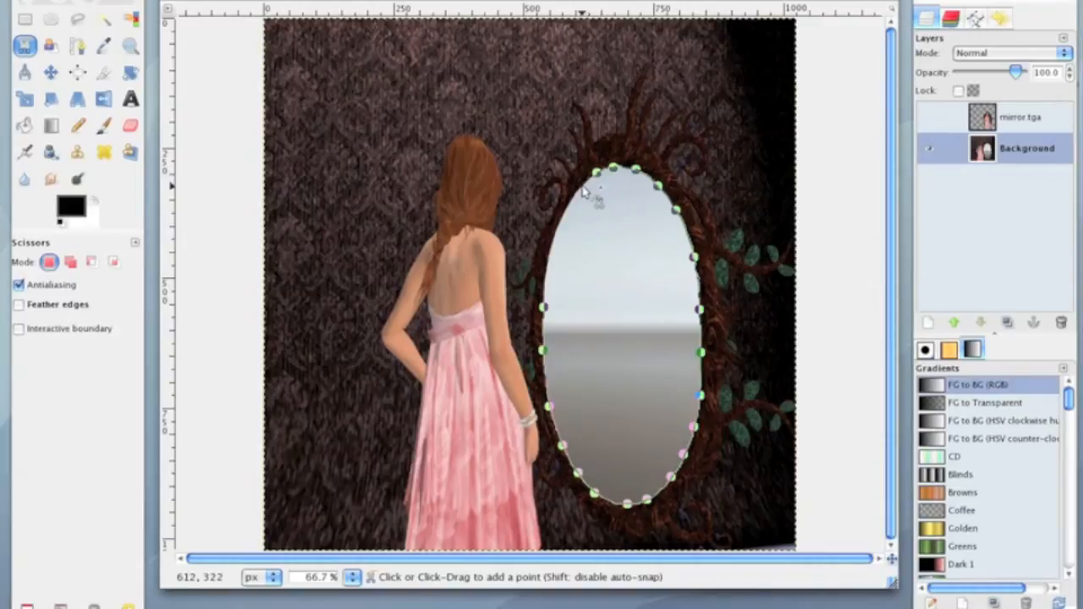
pyautogui.moveTo(577, 223)
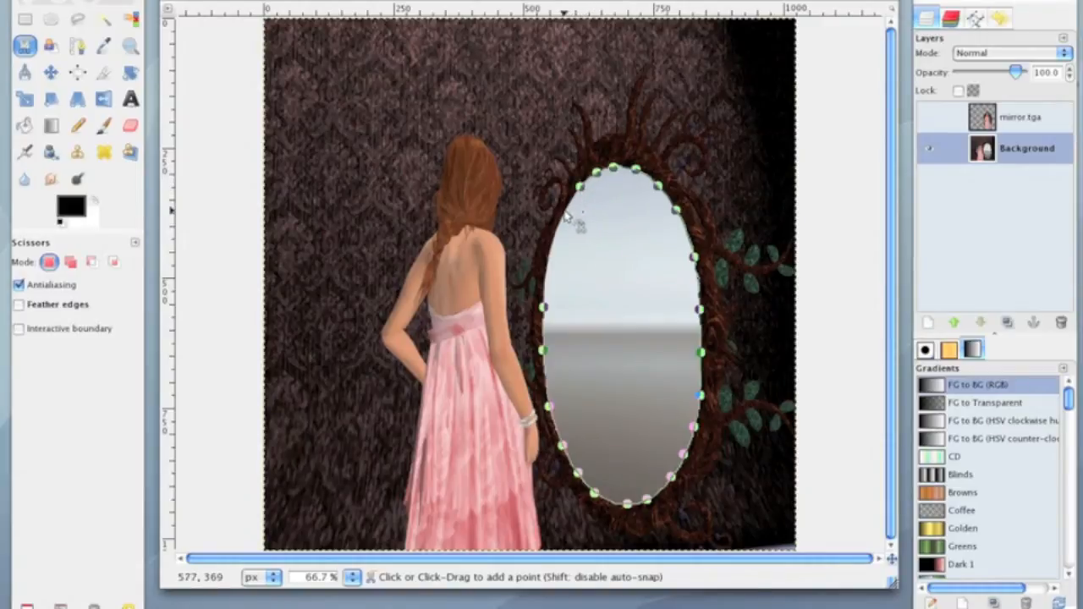
pyautogui.moveTo(562, 247)
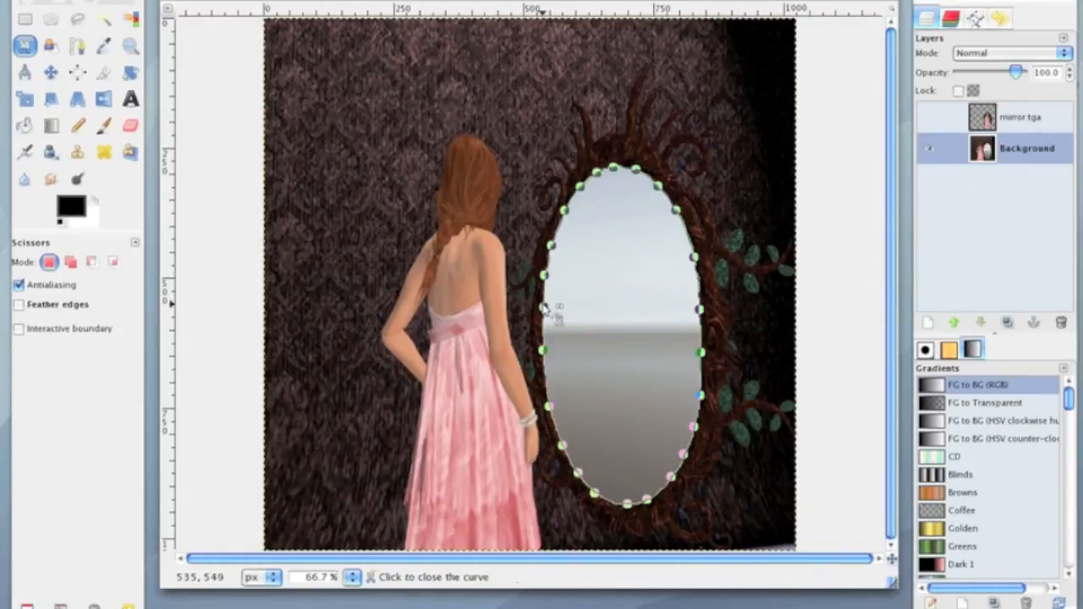
pyautogui.click(555, 313)
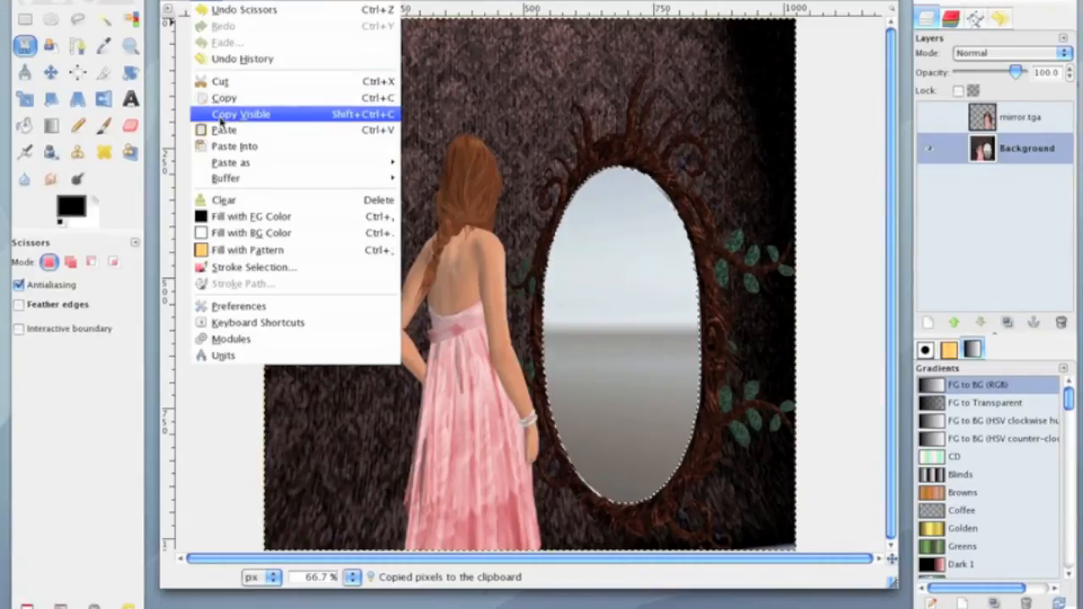
# Step: Paste the copied mirror glass as a new Pasted Layer on top of the stack
pyautogui.click(223, 129)
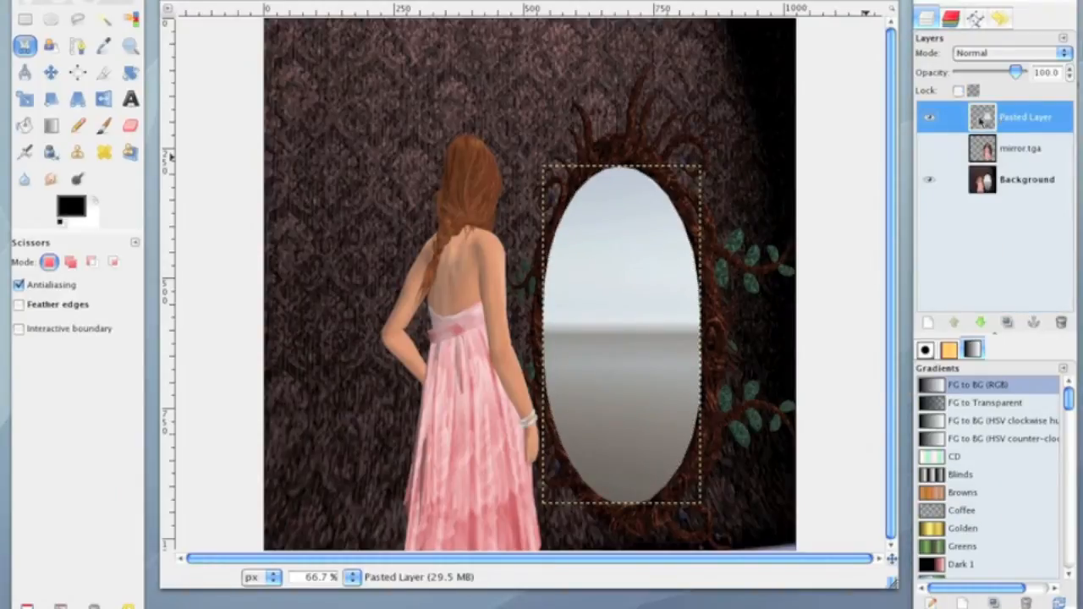
pyautogui.moveTo(983, 125)
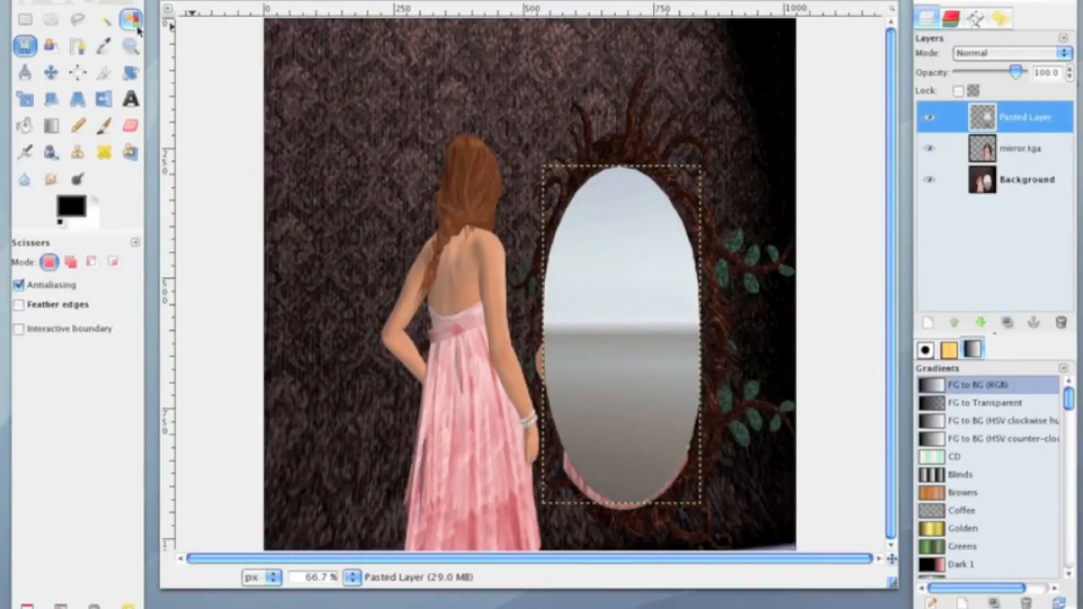
# Step: Select the transparent area by colour and clear those pixels from mirror.tga
pyautogui.click(129, 21)
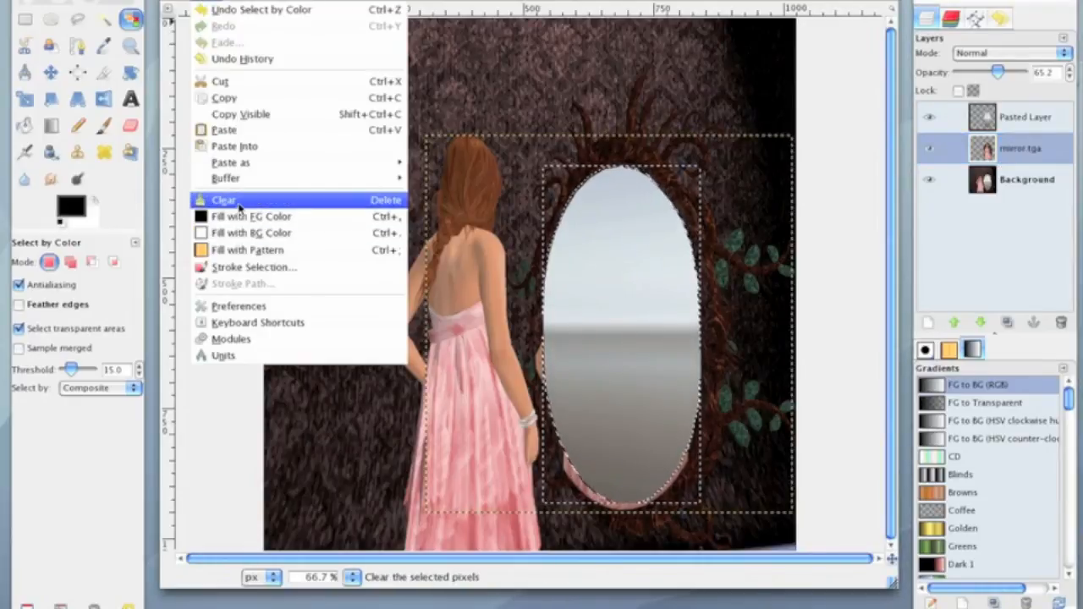
pyautogui.click(223, 200)
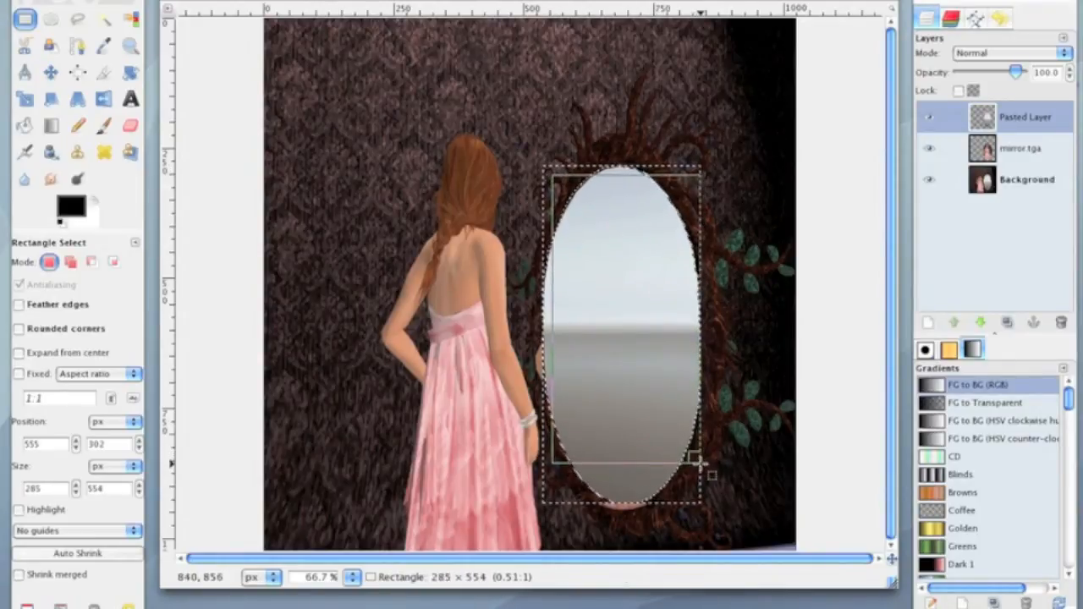
pyautogui.moveTo(708, 470); pyautogui.dragTo(708, 492)
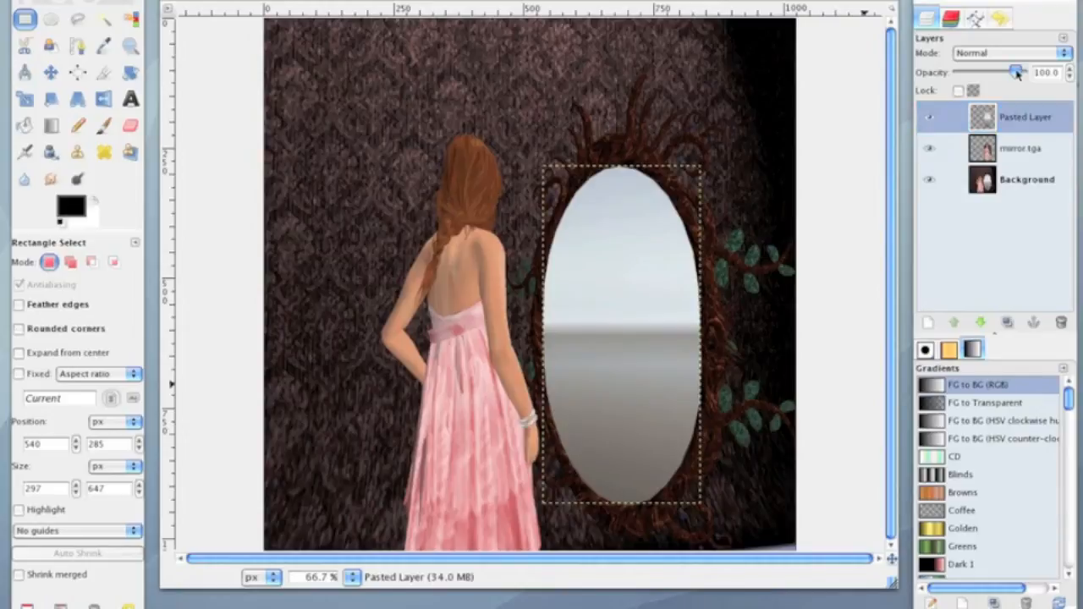
# Step: Fade the Pasted Layer to about 35 opacity and make Background the active layer
pyautogui.moveTo(1015, 72); pyautogui.dragTo(979, 71)
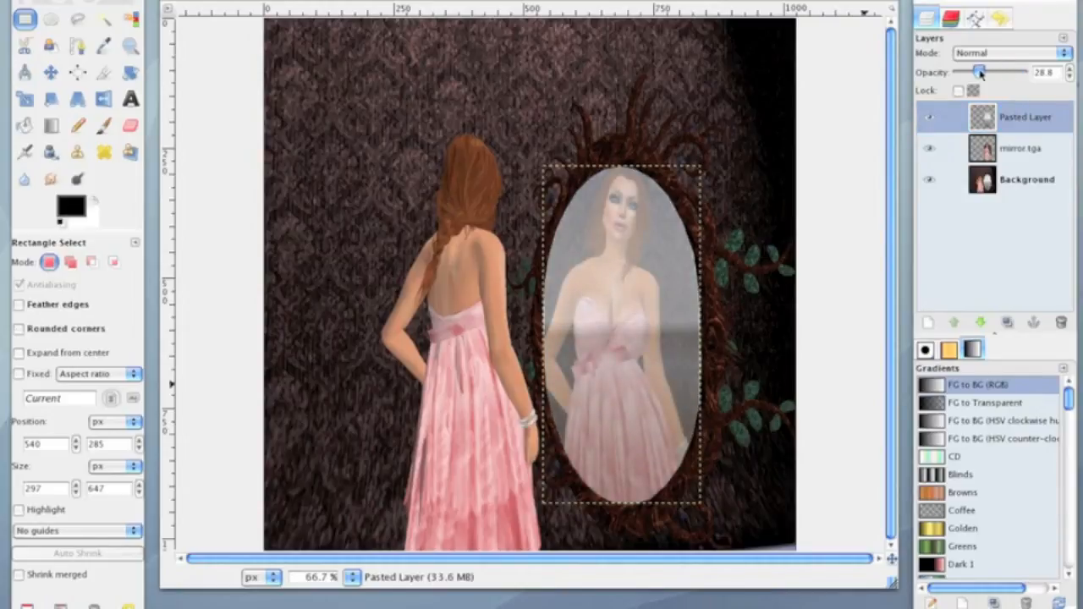
pyautogui.moveTo(983, 71); pyautogui.dragTo(980, 71)
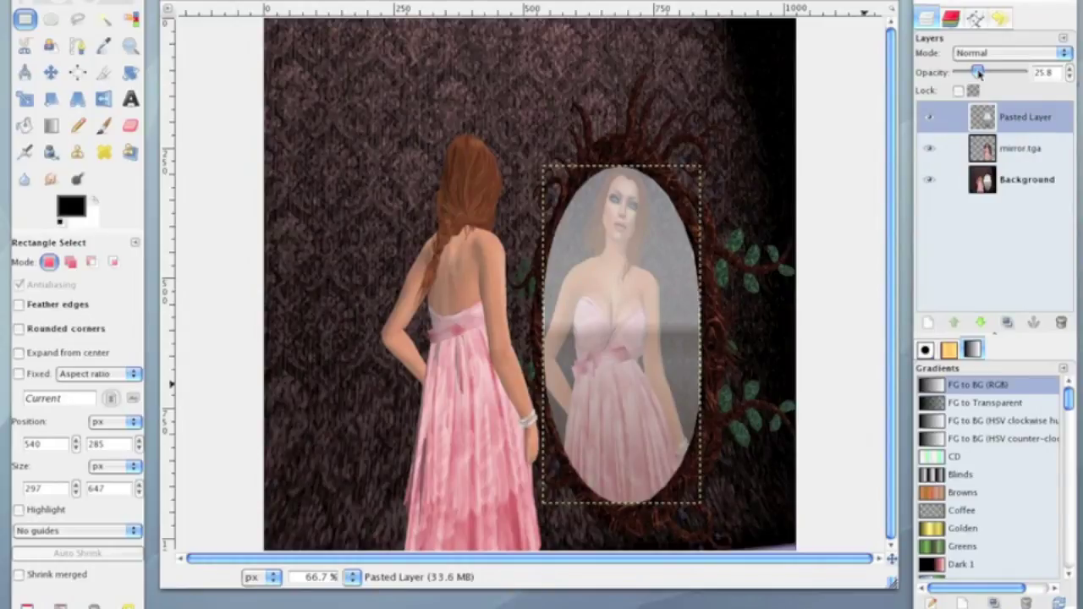
pyautogui.moveTo(980, 71); pyautogui.dragTo(988, 71)
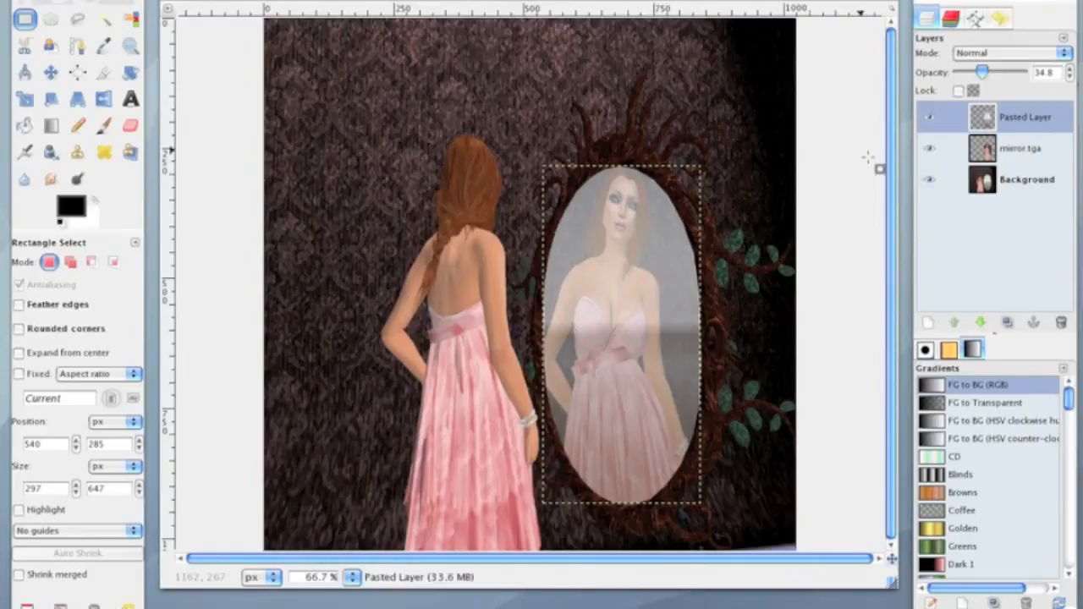
pyautogui.click(1025, 179)
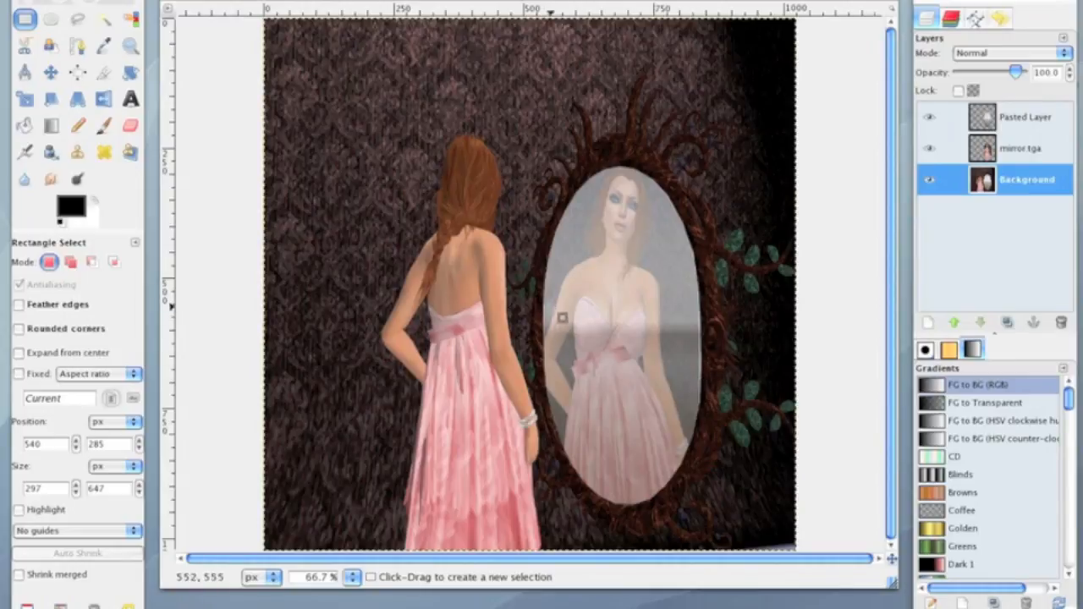
pyautogui.moveTo(816, 253)
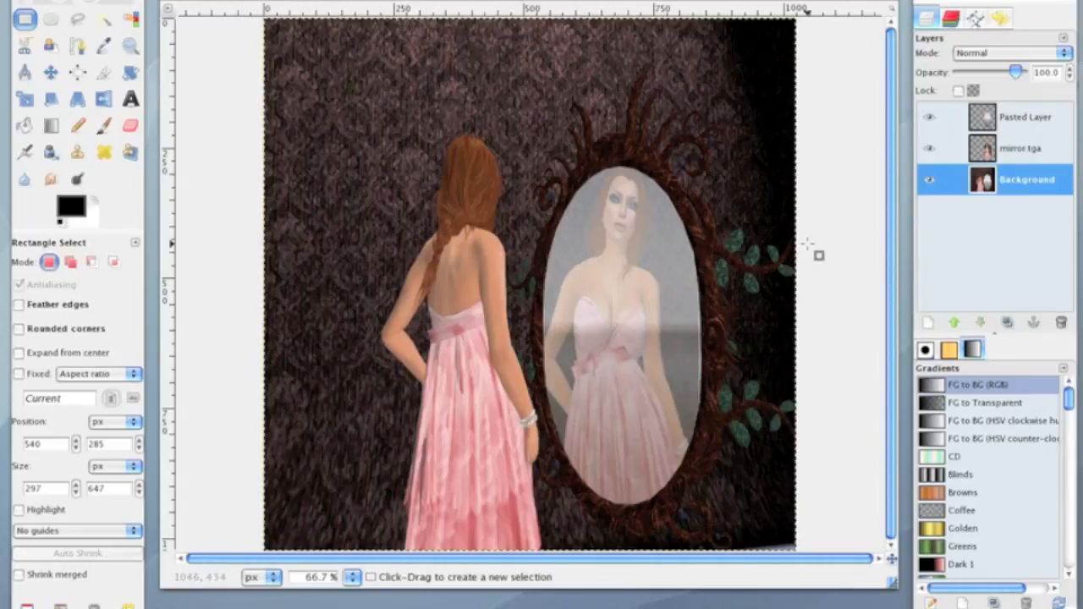